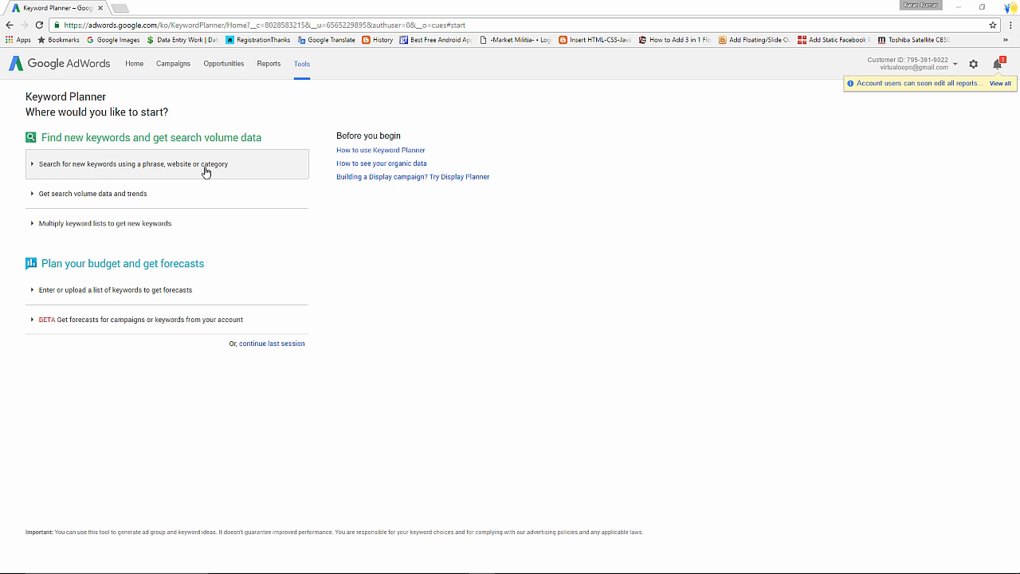
# Step: Search Keyword Planner for new keyword ideas using 'seo tools' as the product or service
pyautogui.click(132, 163)
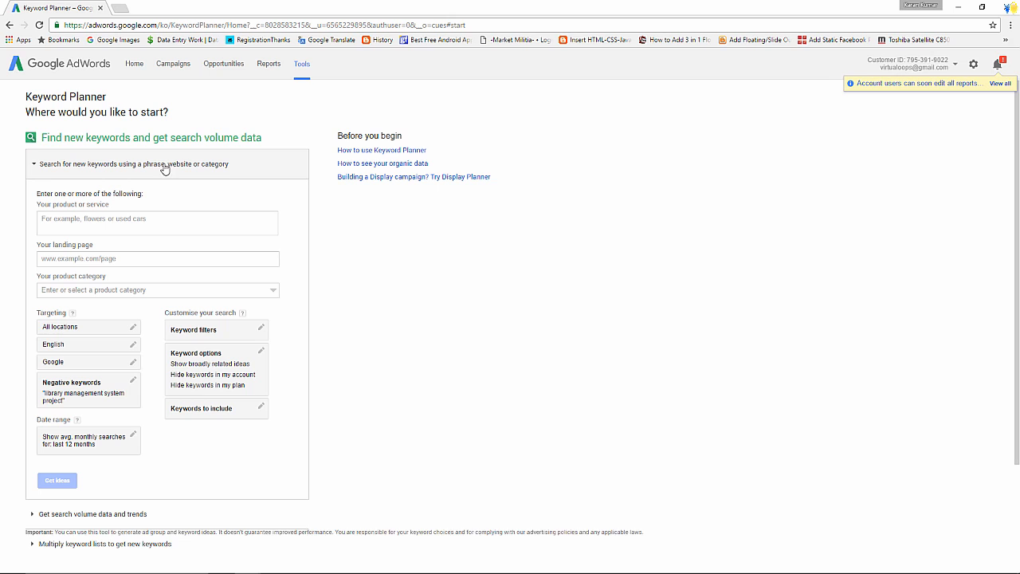
pyautogui.write('s')
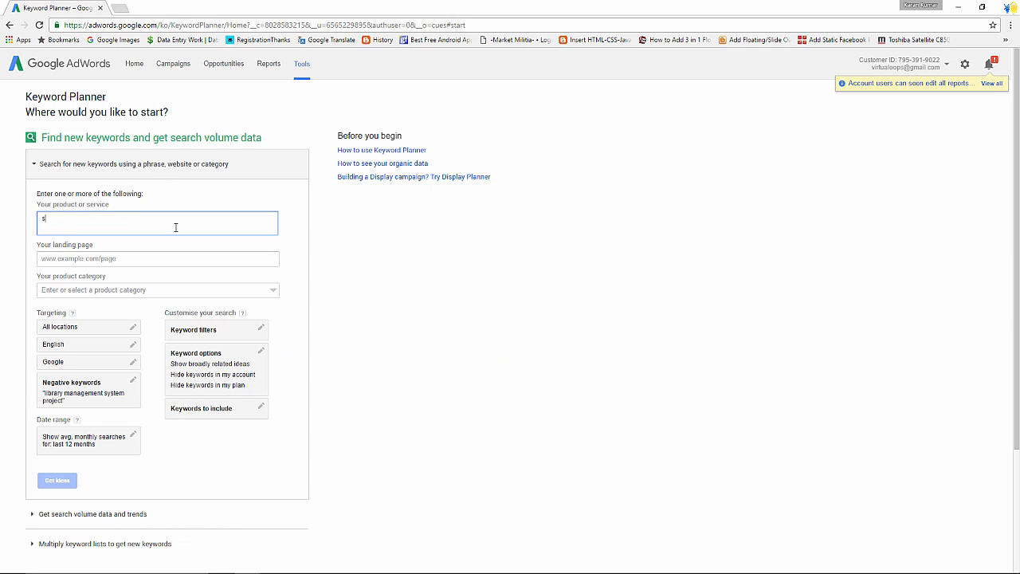
pyautogui.write('eo tools')
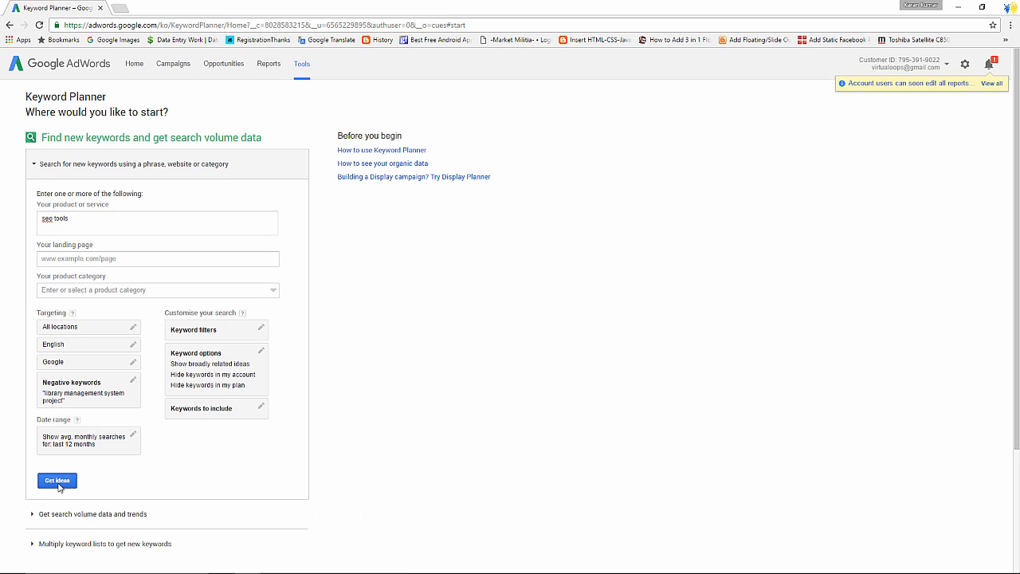
pyautogui.click(56, 480)
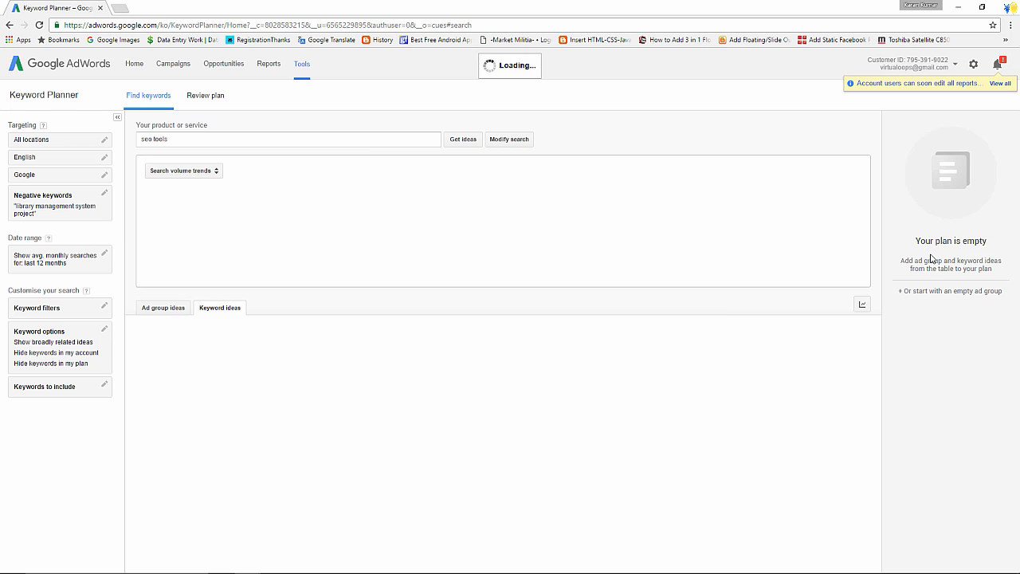
# Step: Browse the 'seo tools' keyword ideas table with monthly searches, competition and suggested bids
pyautogui.click(463, 139)
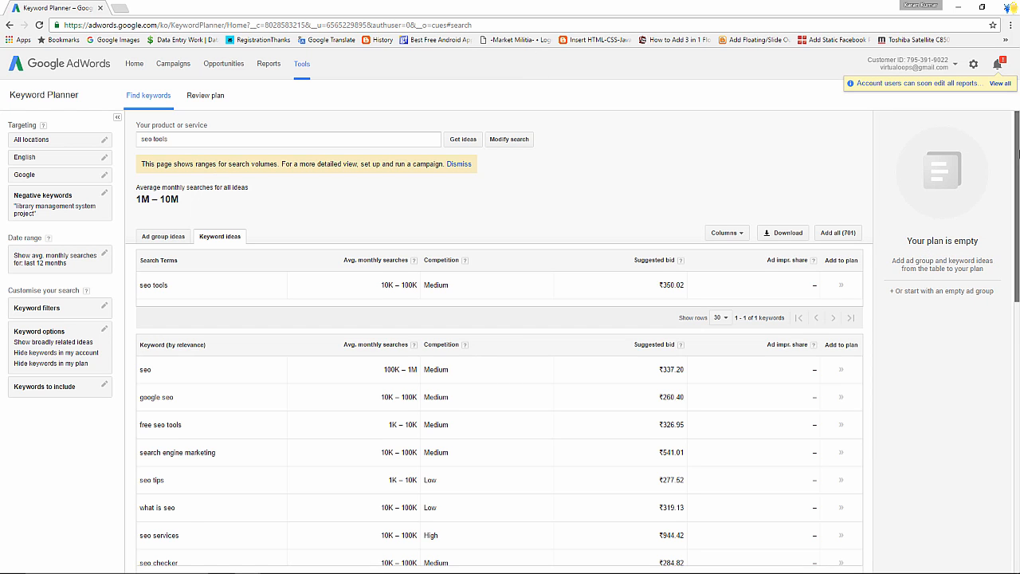
pyautogui.scroll(-3)
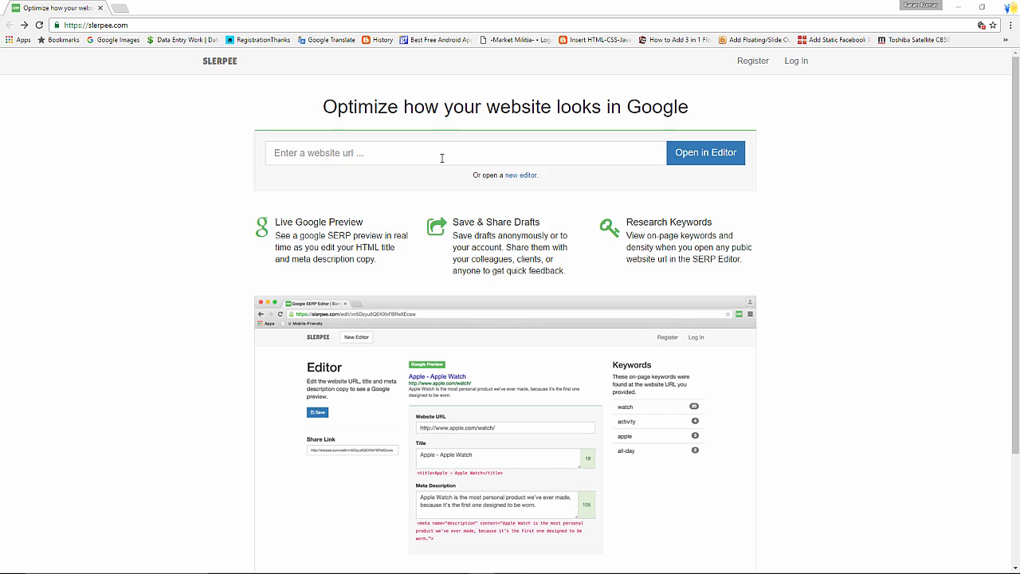
# Step: Load the virtualoops.com Android addition tutorial URL into Slerpee's SERP Editor
pyautogui.write('http://virtualoops.com/2016/10/android-development-tutorial-1-addition-two-integer.html')
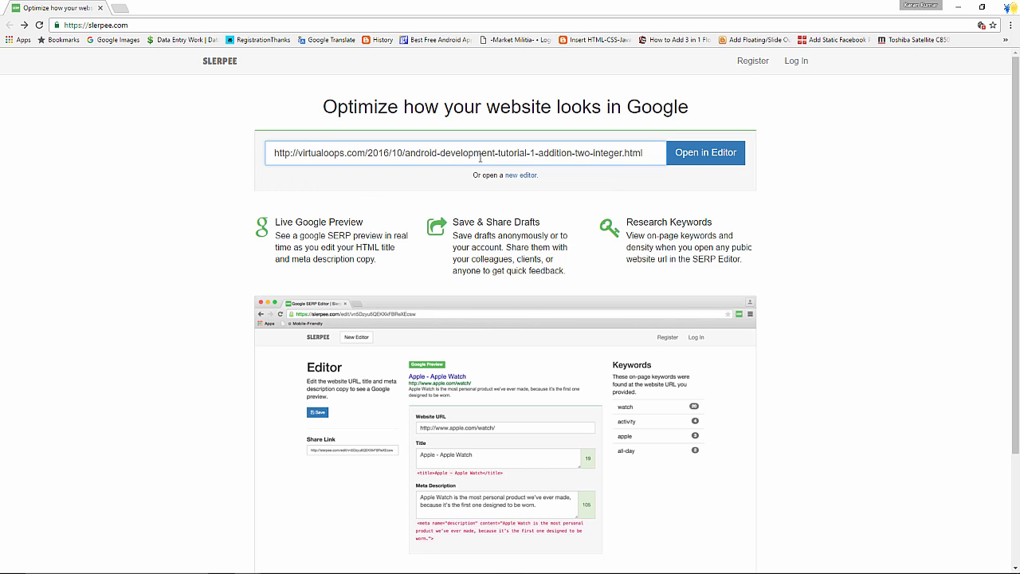
pyautogui.click(705, 153)
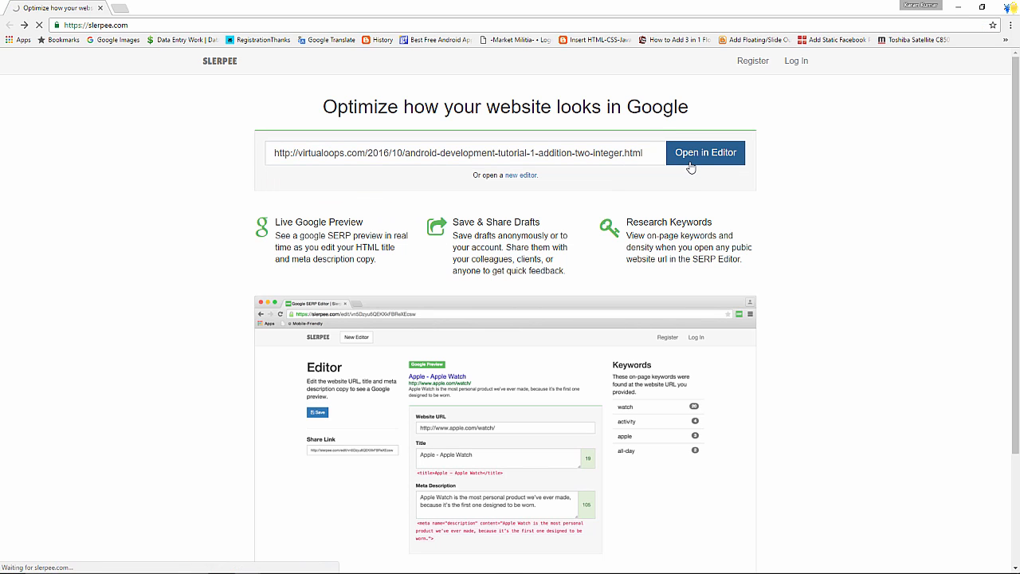
pyautogui.click(705, 152)
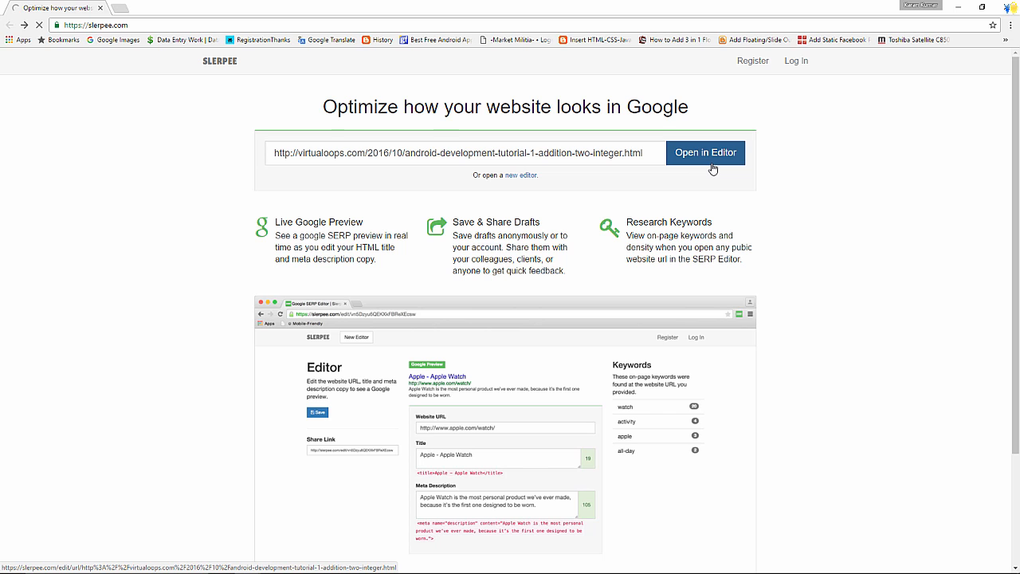
pyautogui.click(705, 153)
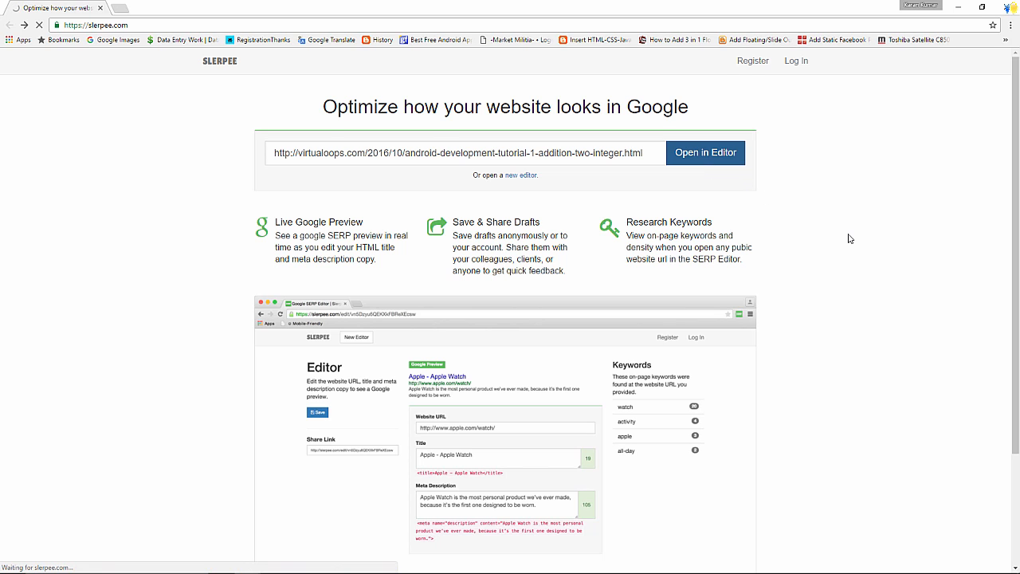
pyautogui.click(705, 152)
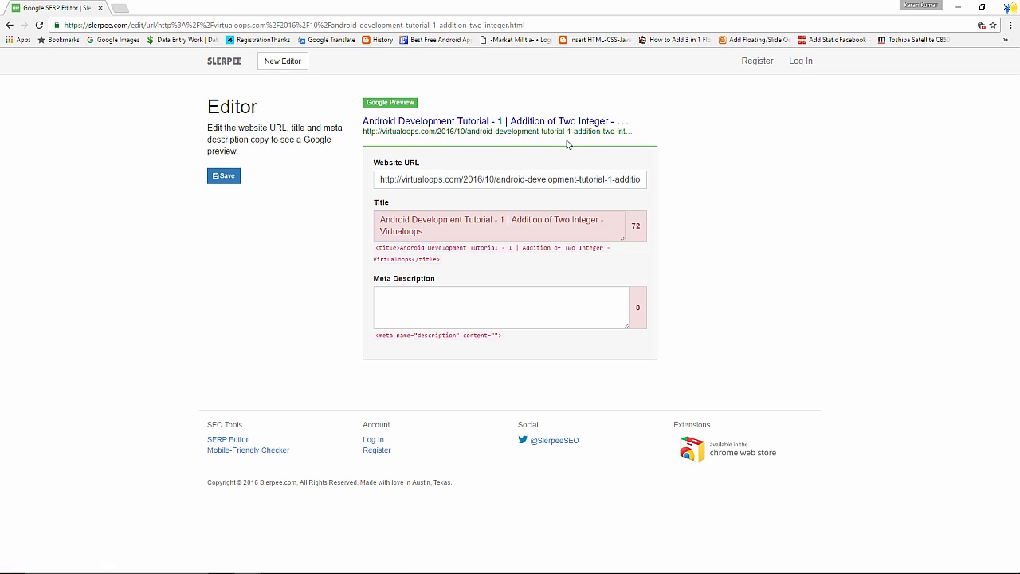
pyautogui.moveTo(993, 247)
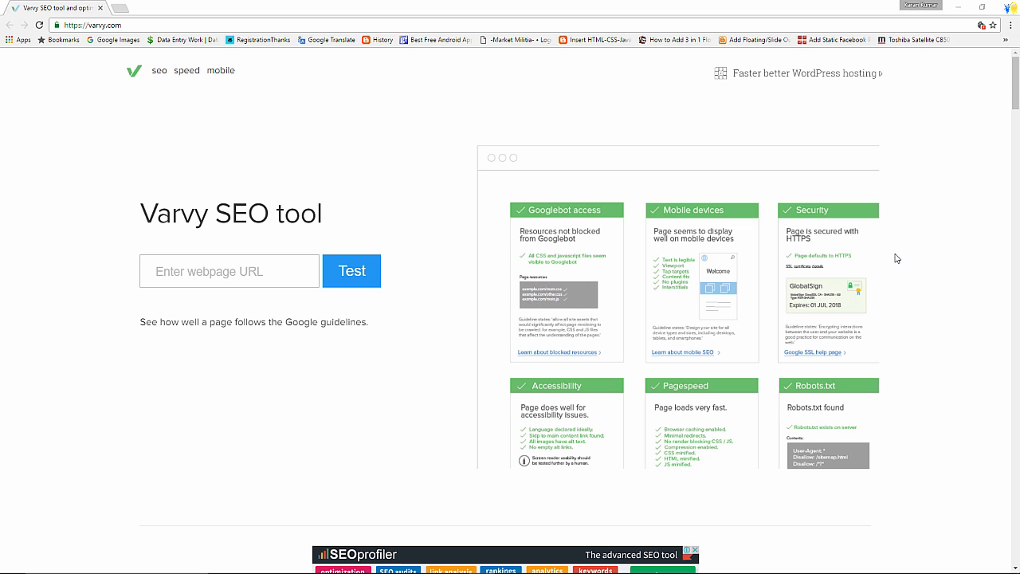
pyautogui.moveTo(782, 285)
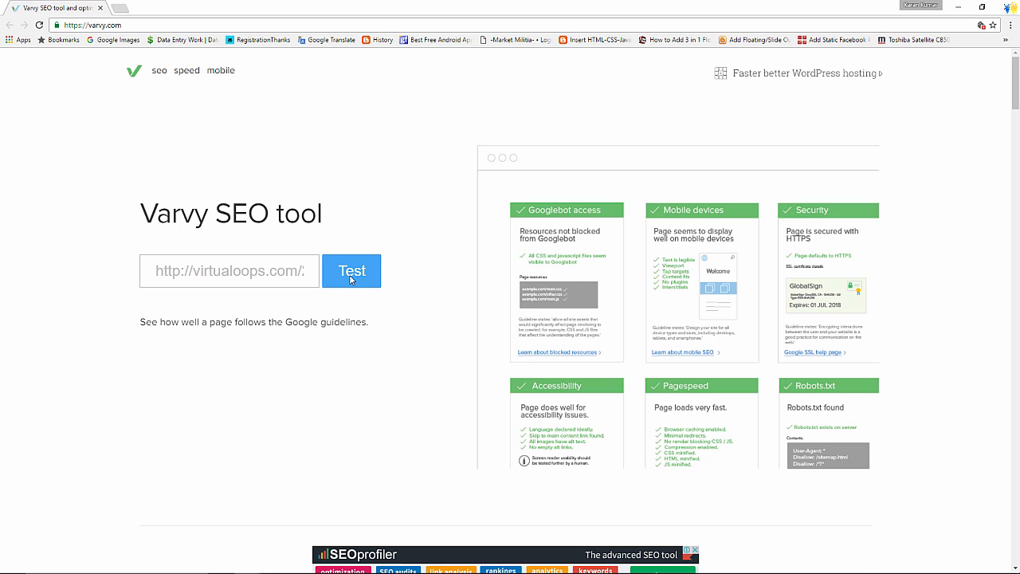
# Step: Run Varvy's Google-guidelines test on the entered virtualoops.com tutorial page
pyautogui.click(352, 270)
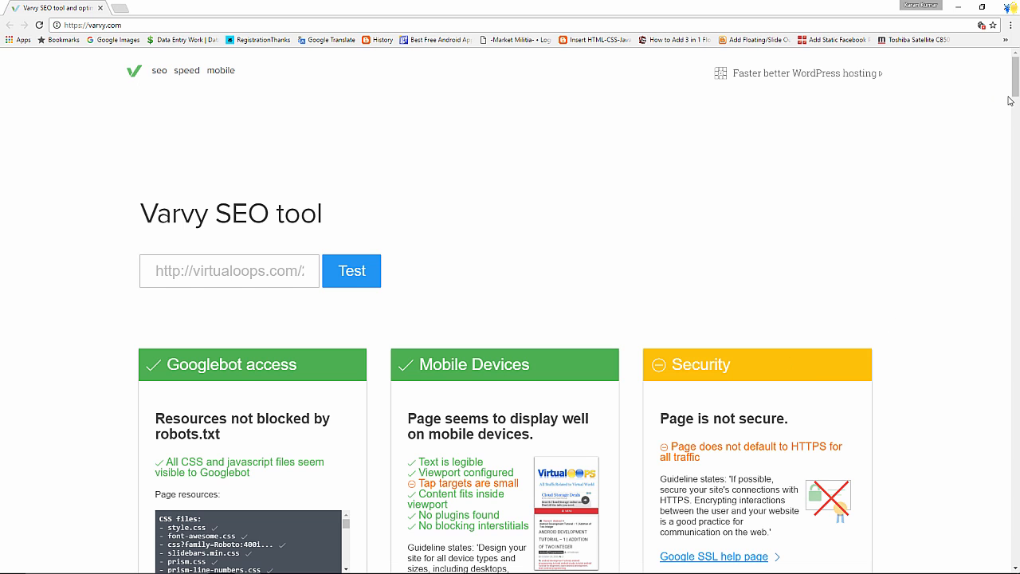
pyautogui.scroll(-3)
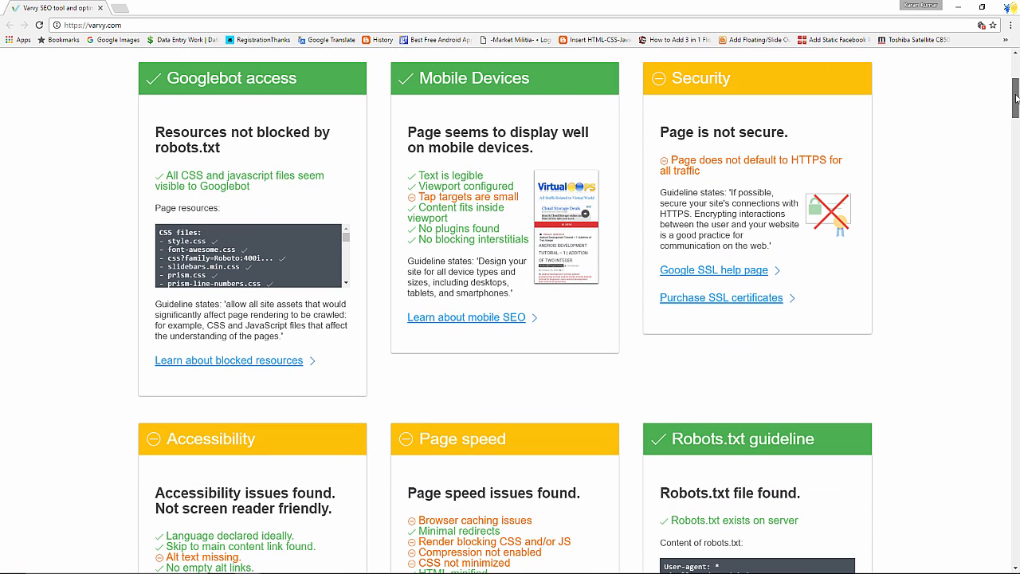
pyautogui.scroll(-3)
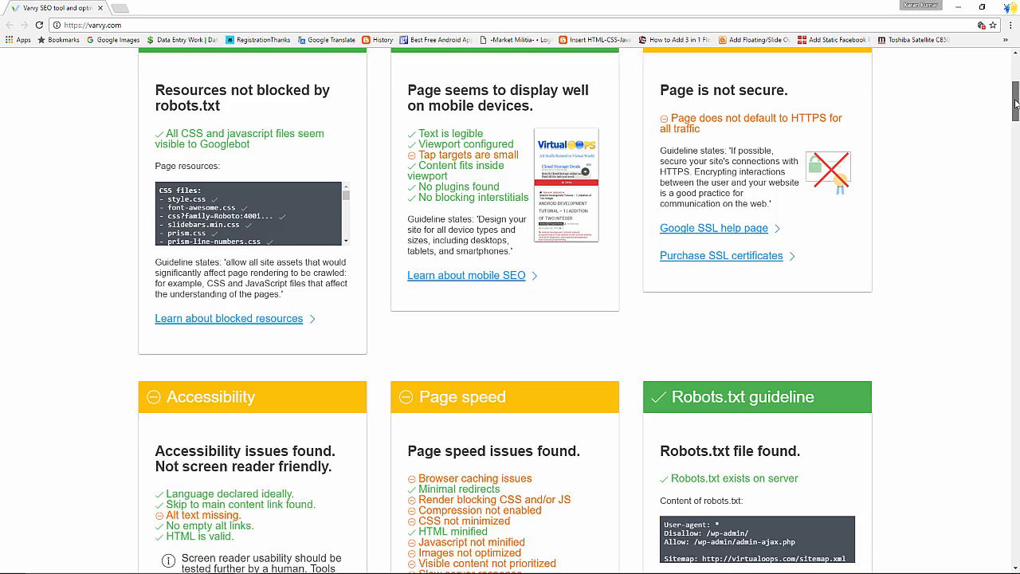
pyautogui.scroll(-3)
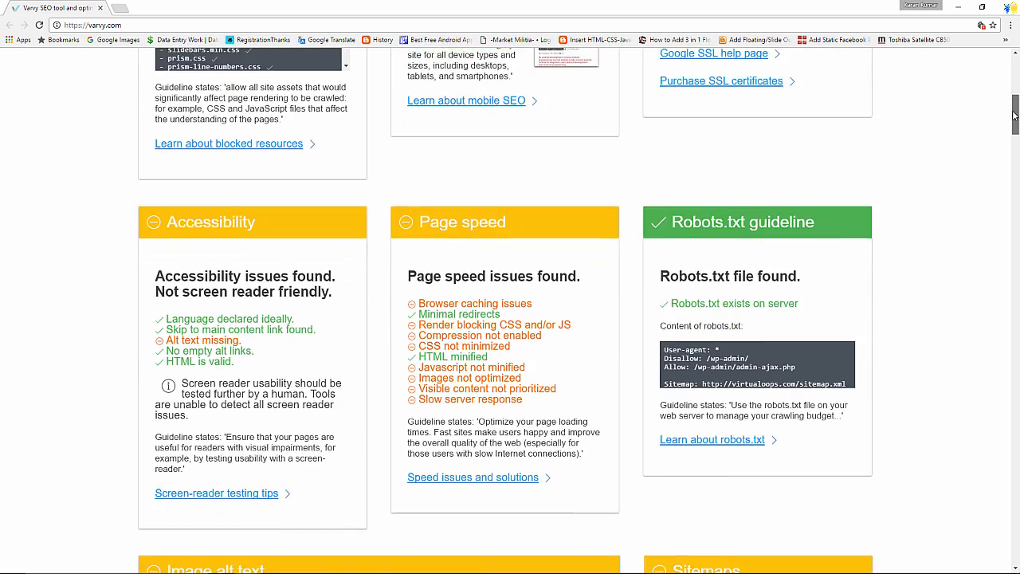
pyautogui.scroll(-3)
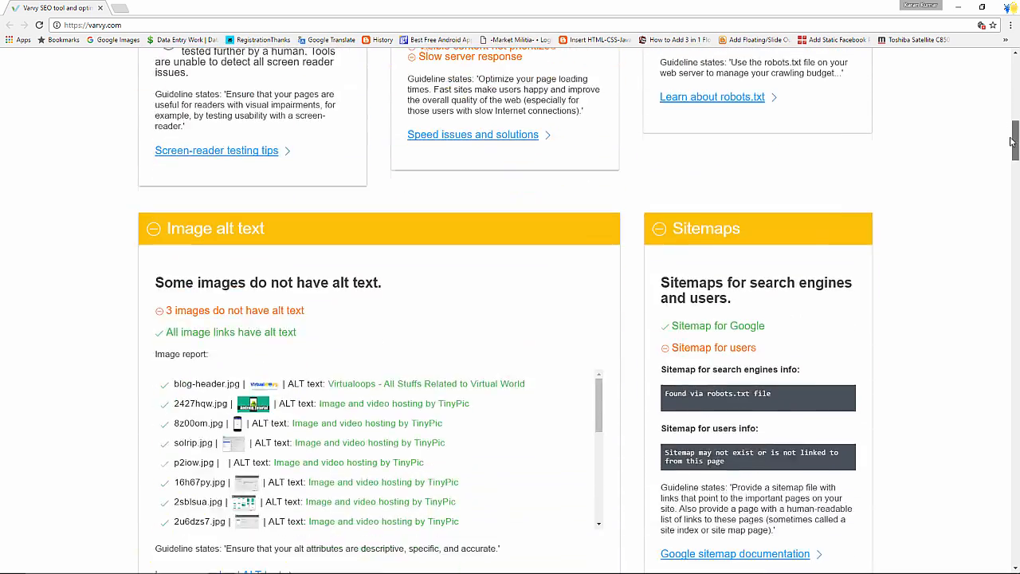
pyautogui.scroll(-3)
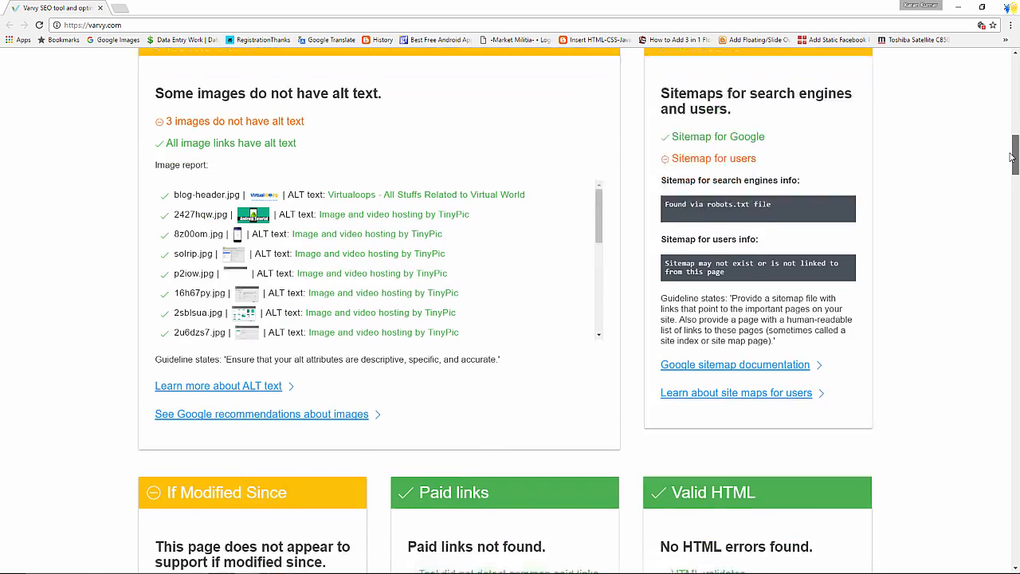
pyautogui.scroll(-3)
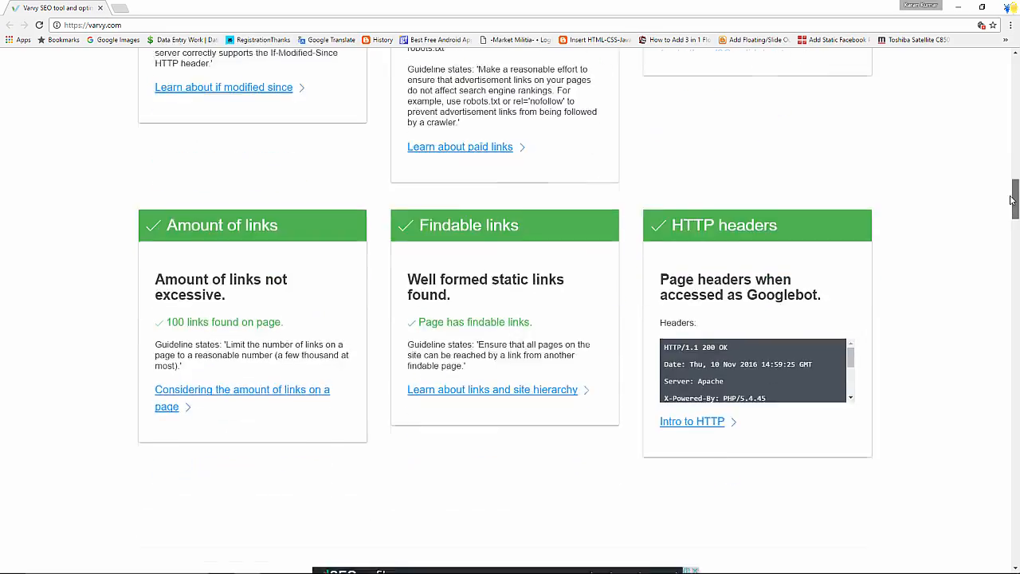
pyautogui.scroll(-3)
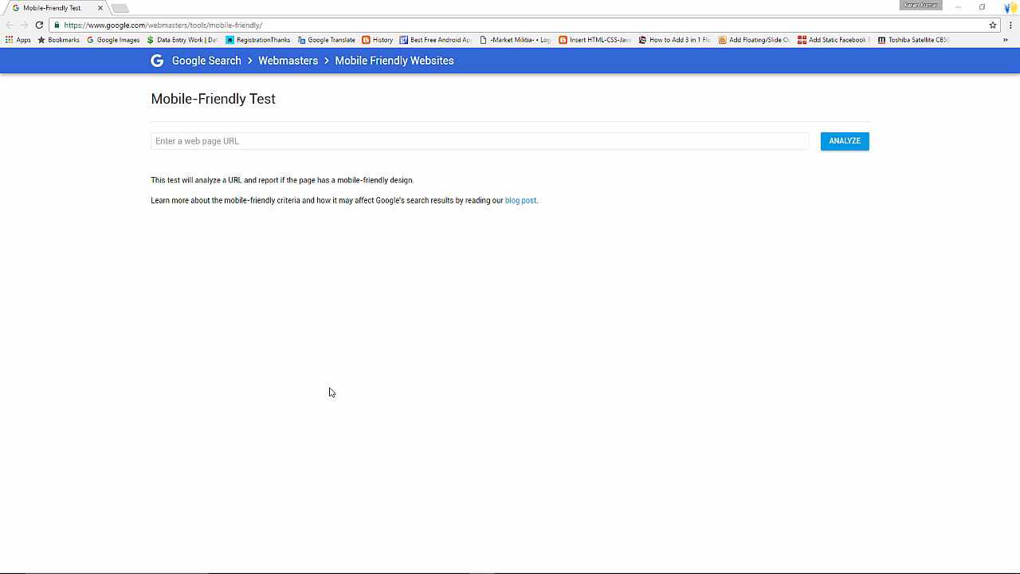
pyautogui.write('www.virtu')
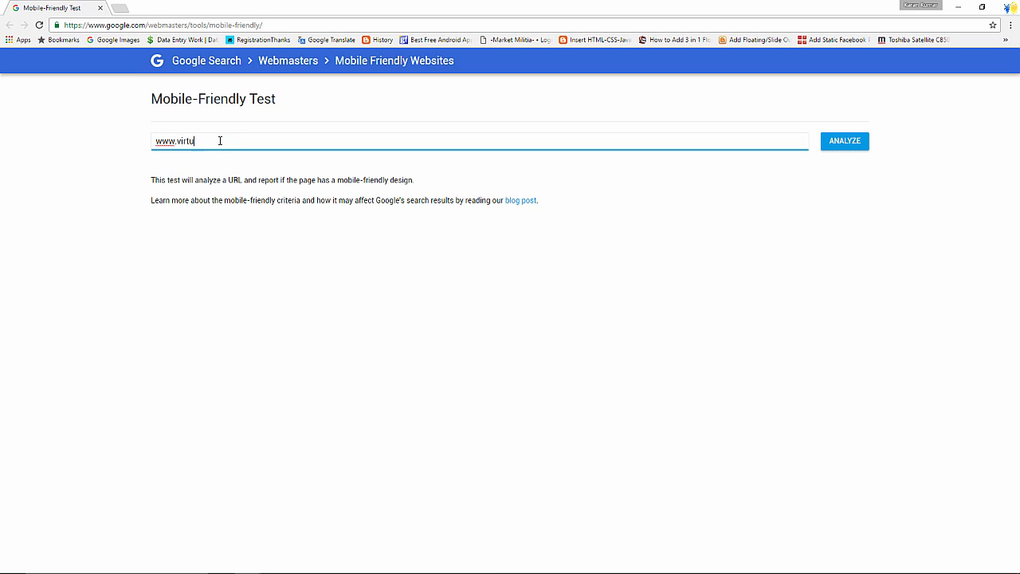
pyautogui.write('aloops.com')
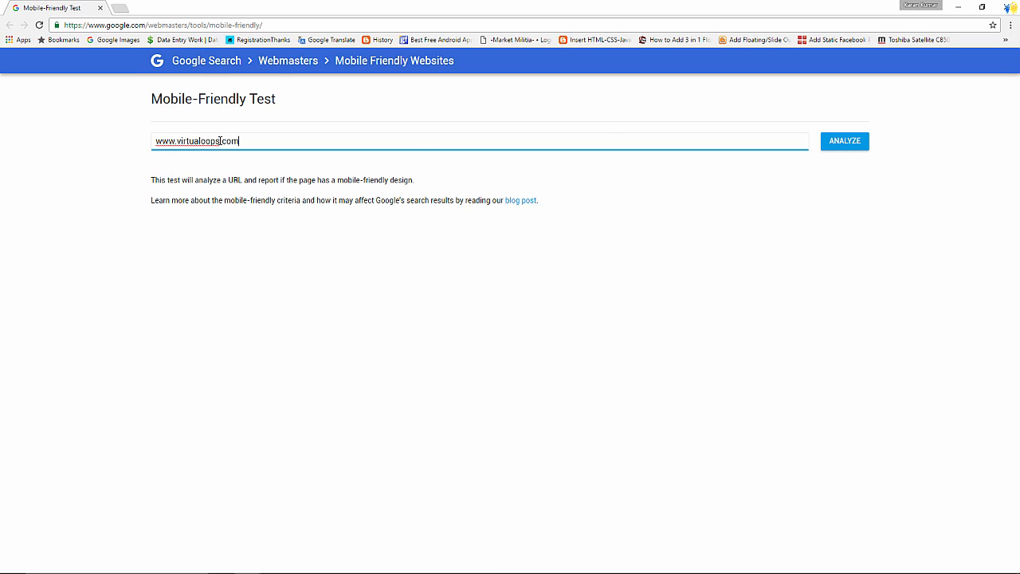
pyautogui.click(843, 140)
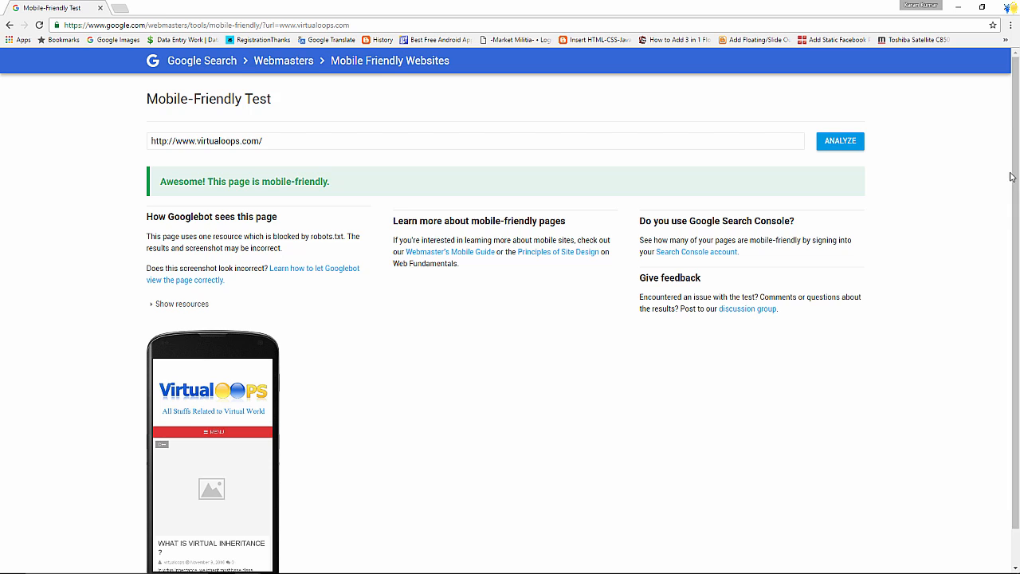
pyautogui.scroll(-3)
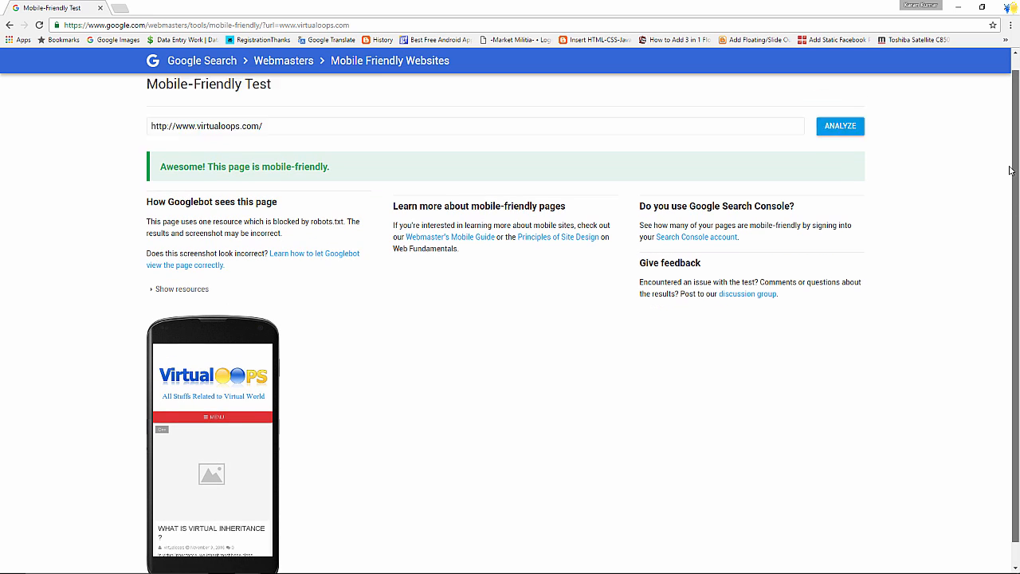
pyautogui.scroll(-3)
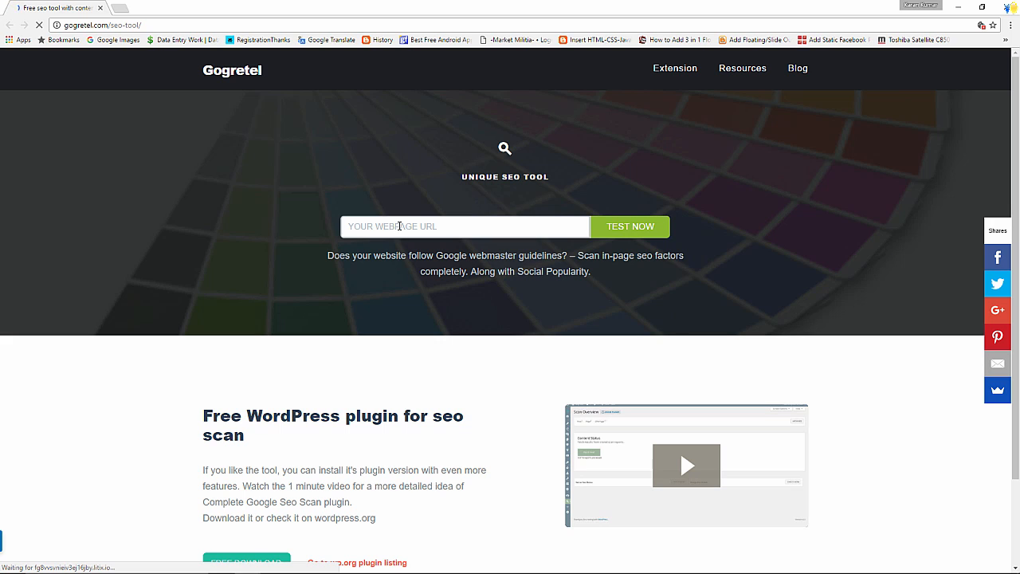
# Step: Scan the virtualoops tutorial URL in Gogretel and review its Basic Information results
pyautogui.click(629, 227)
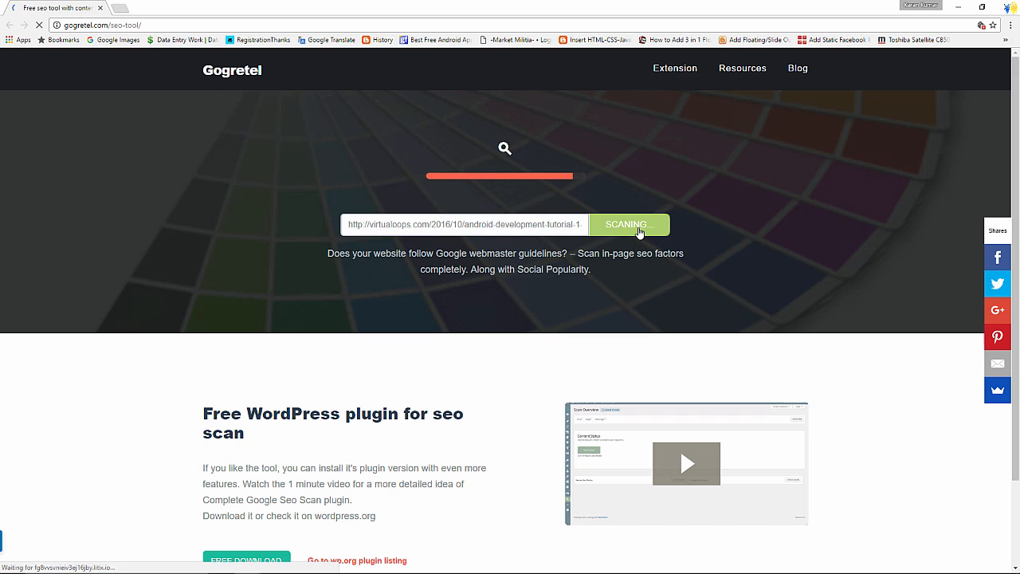
pyautogui.click(628, 224)
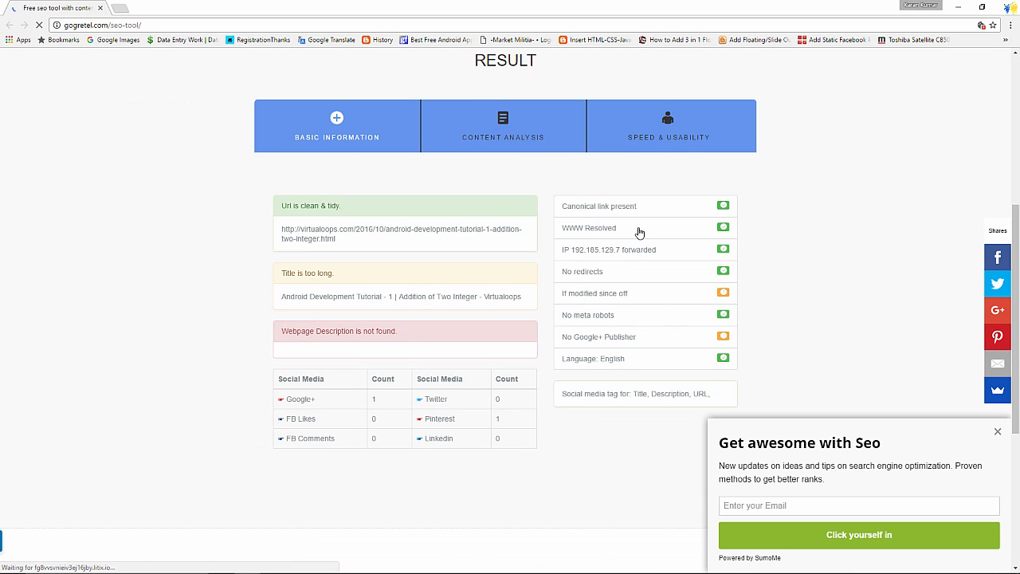
pyautogui.moveTo(952, 227)
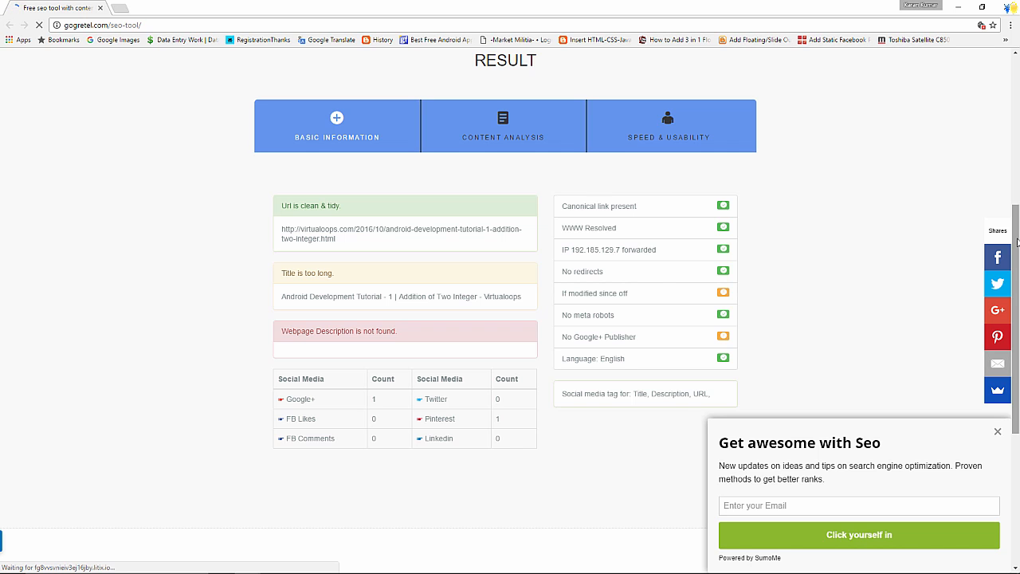
pyautogui.scroll(-3)
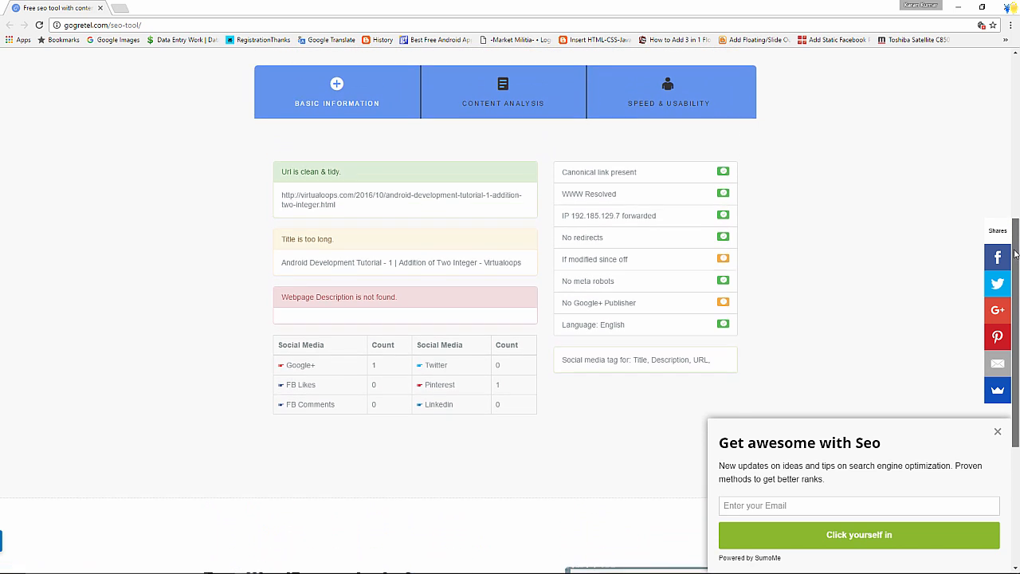
pyautogui.scroll(3)
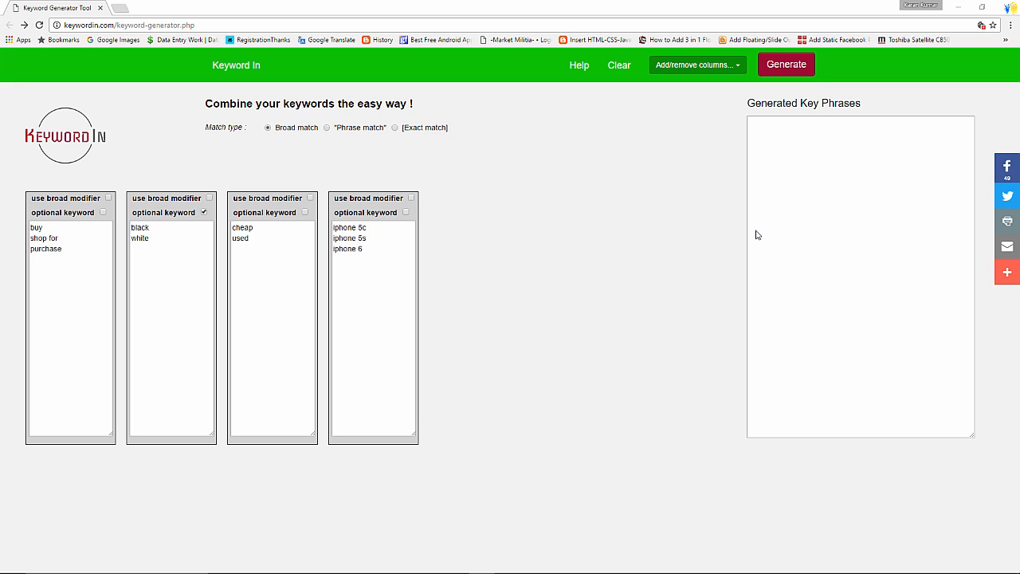
pyautogui.moveTo(780, 158)
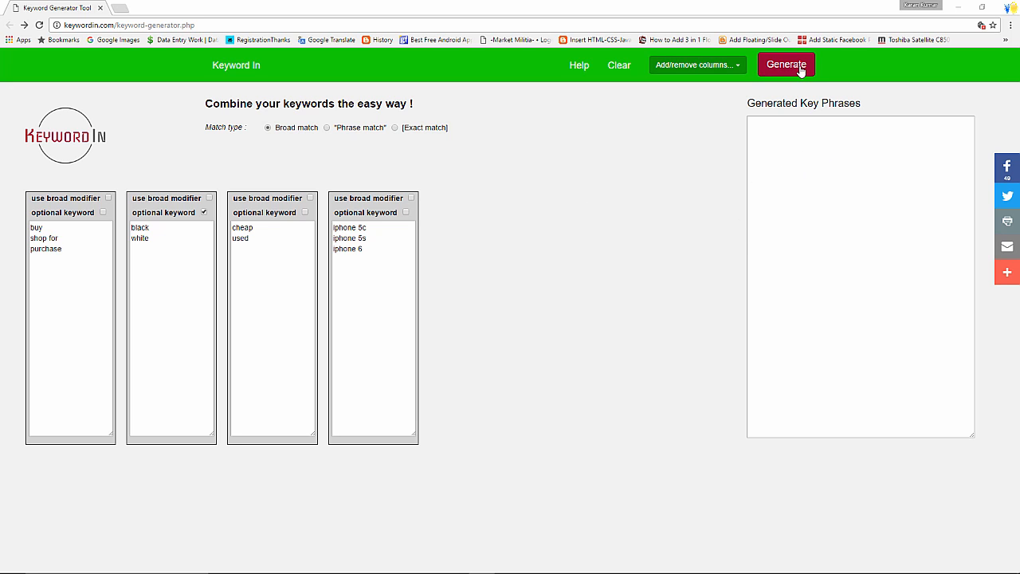
# Step: Generate the buy/black/cheap/iPhone key phrase combinations and scroll through the generated list
pyautogui.click(785, 65)
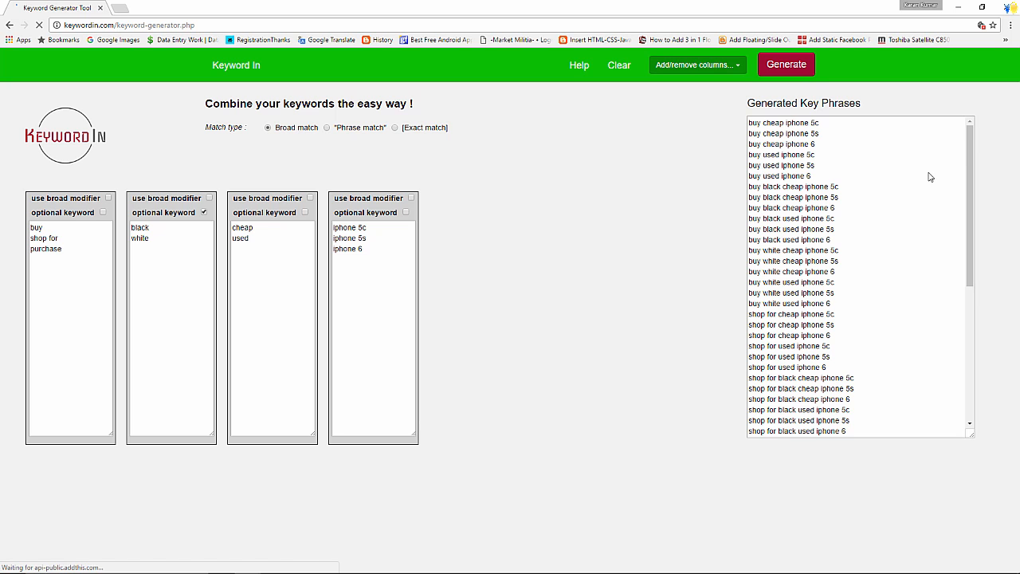
pyautogui.scroll(-3)
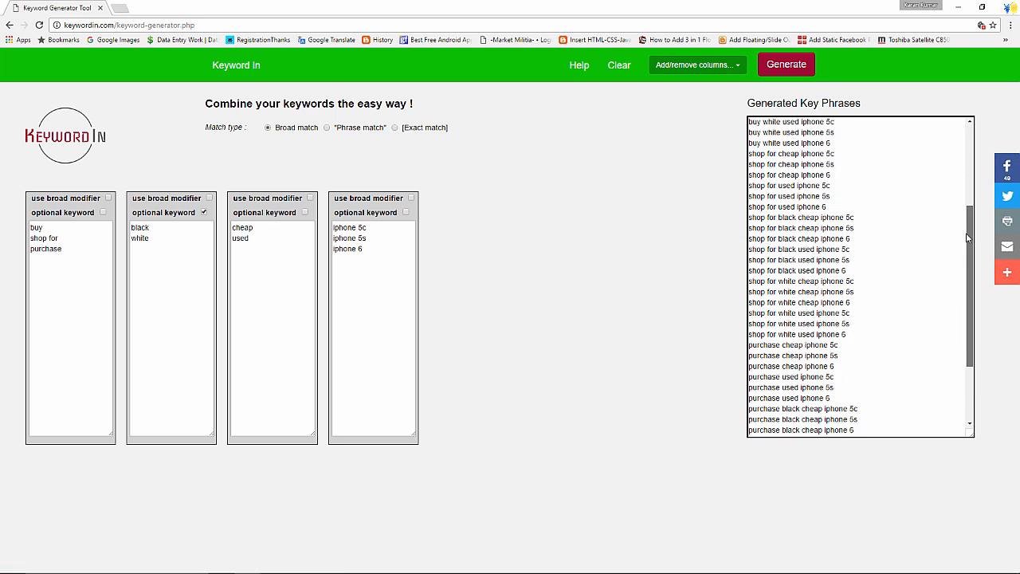
pyautogui.scroll(-3)
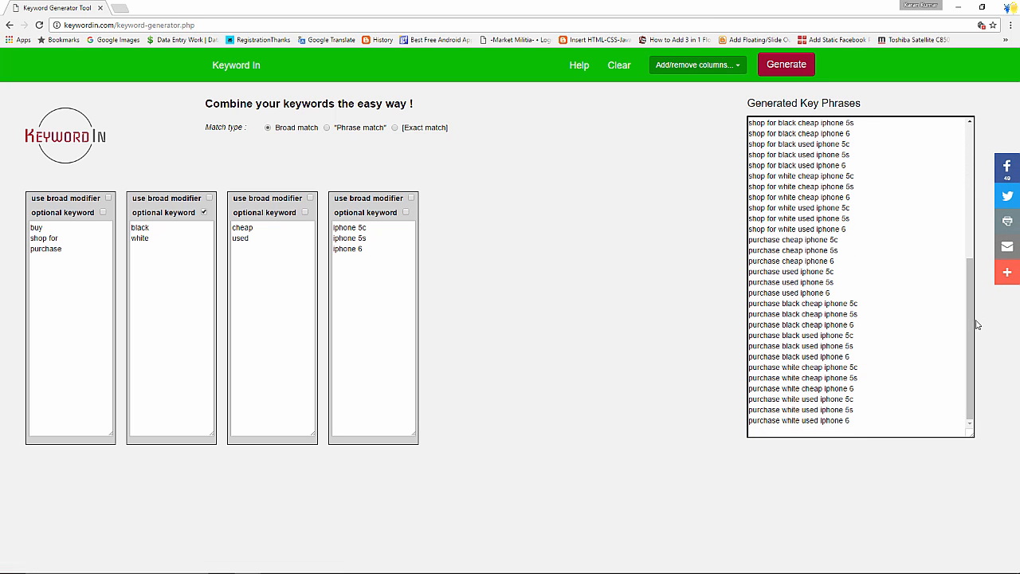
pyautogui.scroll(3)
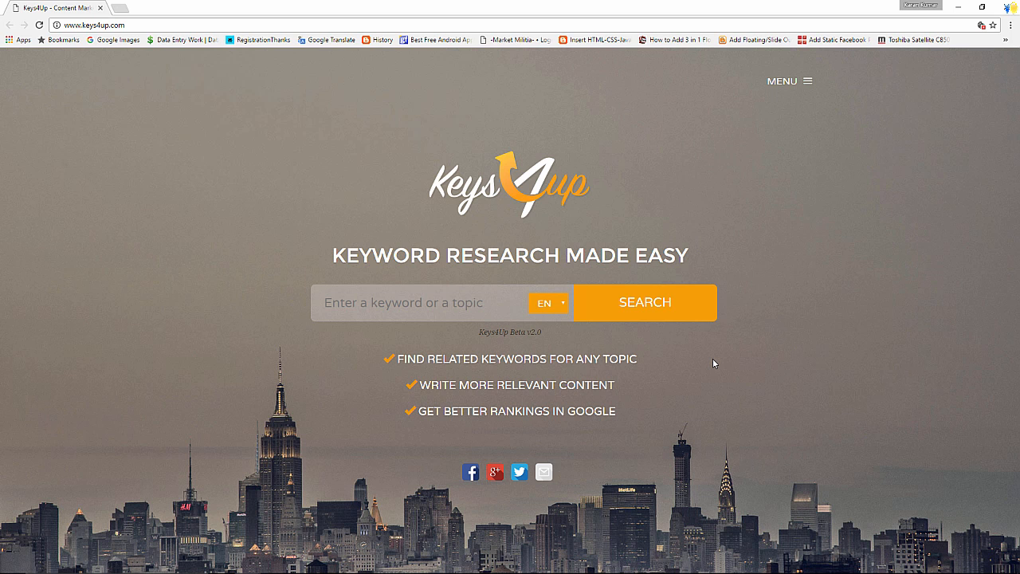
# Step: Search Keys4Up for 'seo tools' and scroll through the 486 related keyword suggestions
pyautogui.write('s')
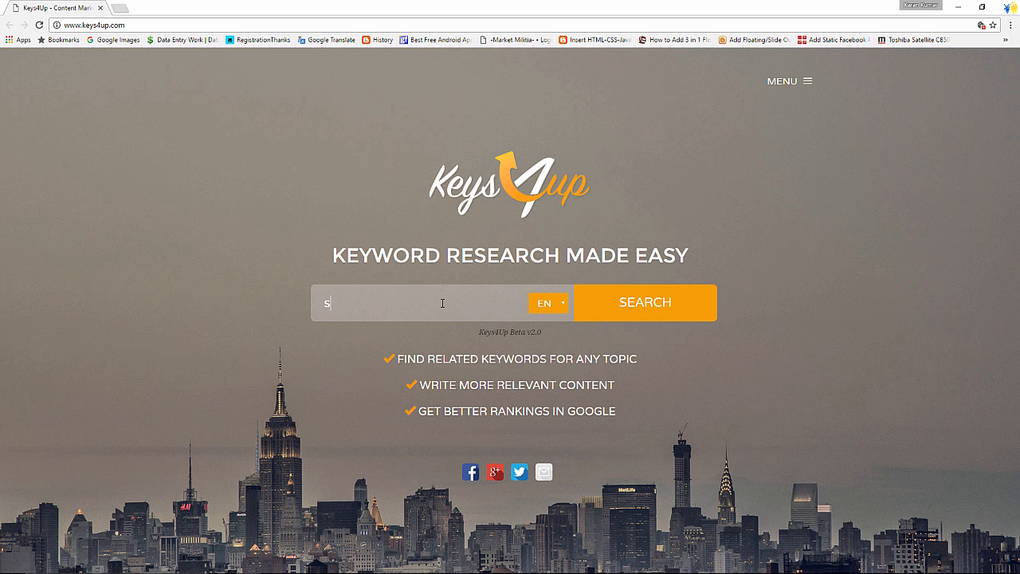
pyautogui.write('seo tools')
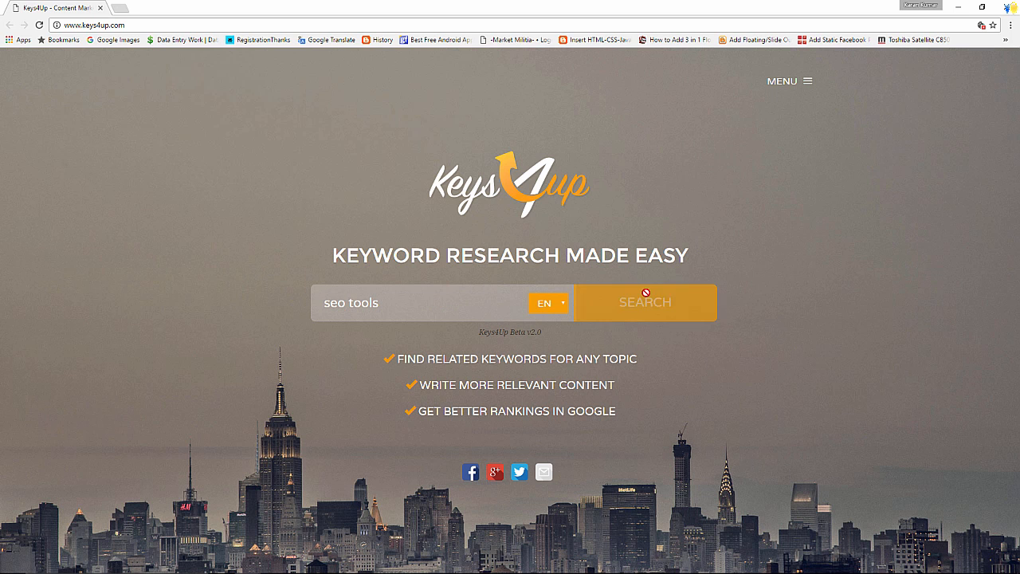
pyautogui.click(645, 302)
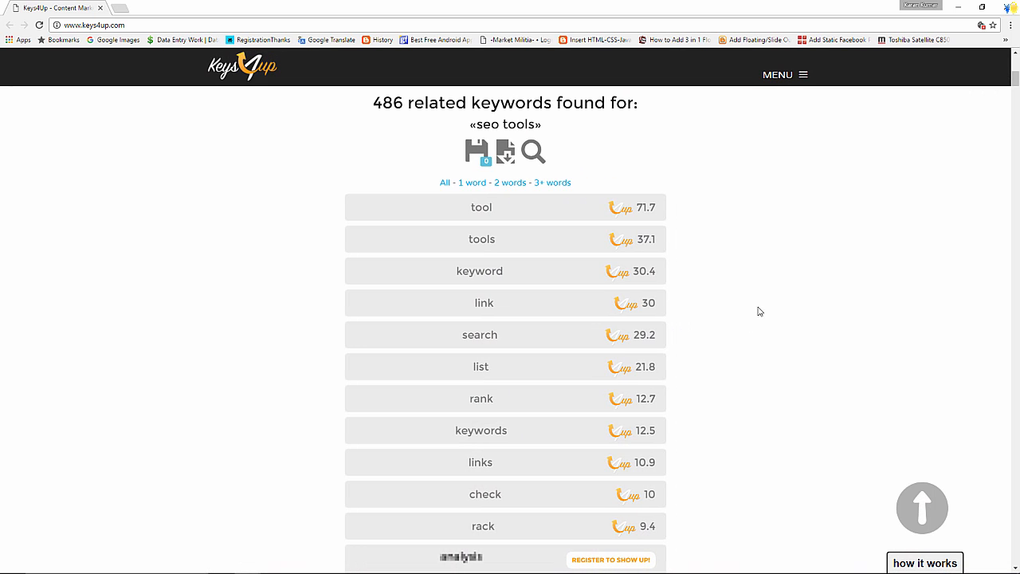
pyautogui.scroll(-3)
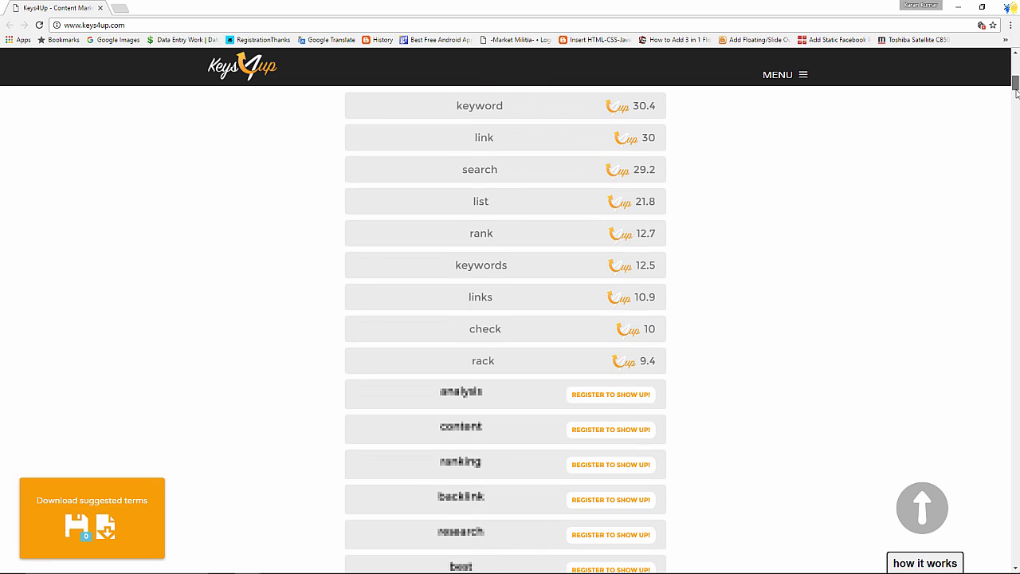
pyautogui.scroll(-3)
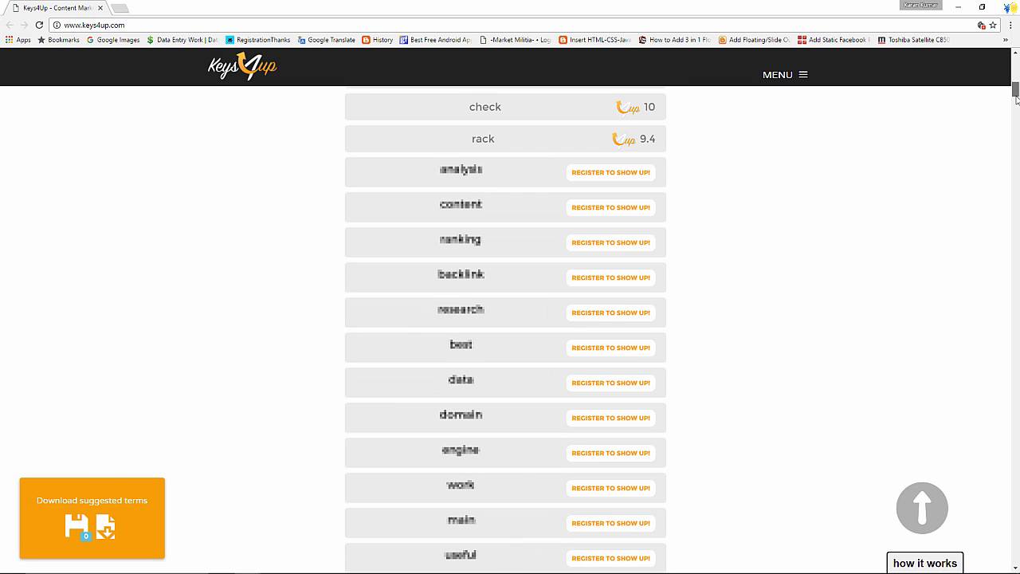
pyautogui.scroll(3)
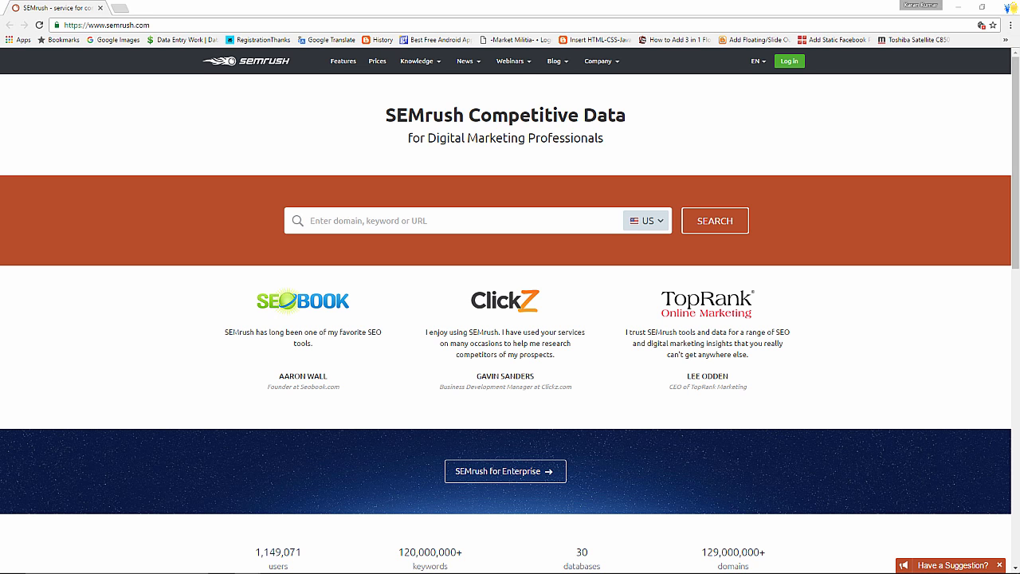
pyautogui.moveTo(502, 207)
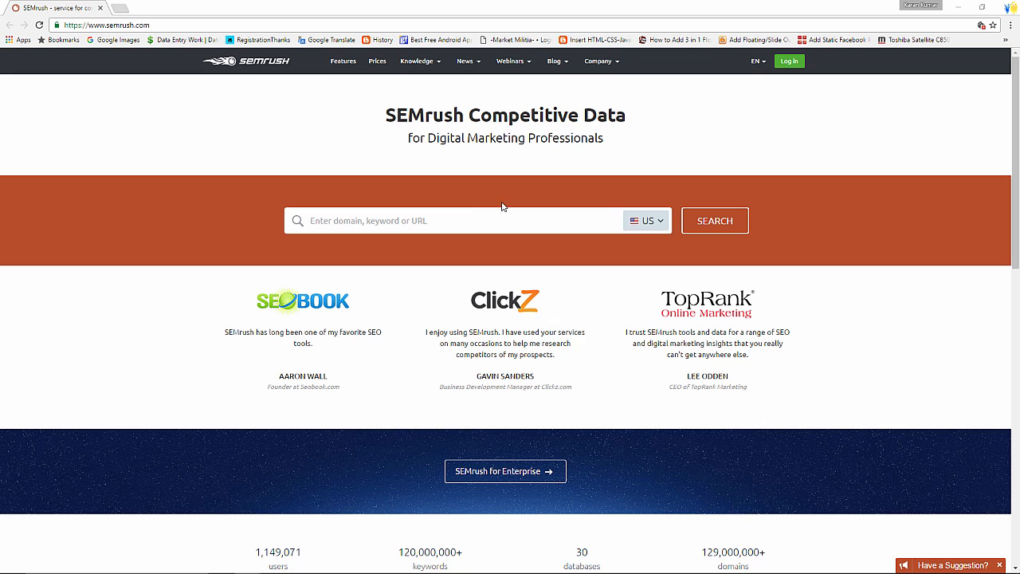
# Step: Search SEMrush for virtualoops.com and scroll its Domain Overview: traffic, 9 keywords, 1 backlink
pyautogui.write('virtualoops.com')
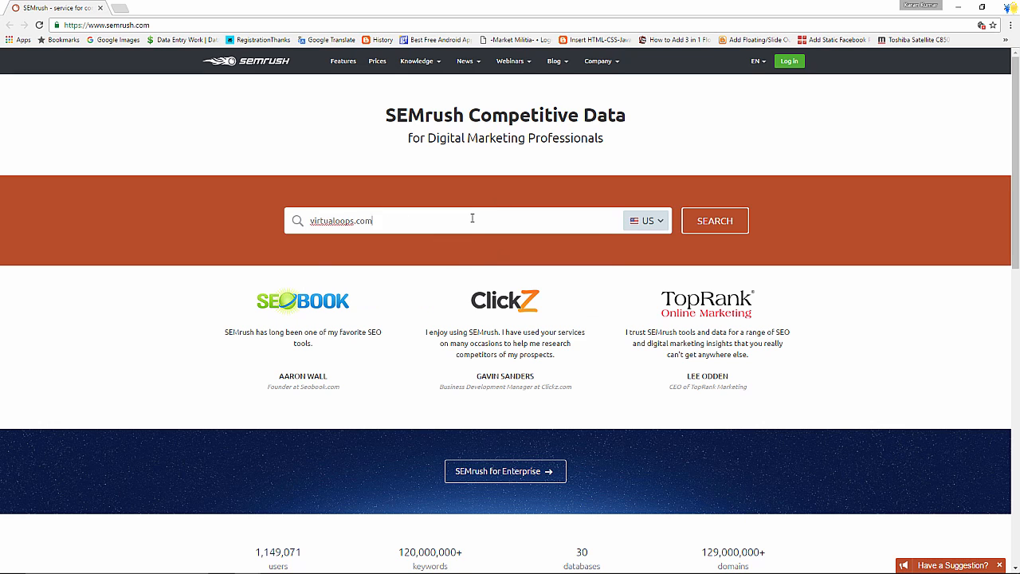
pyautogui.click(715, 220)
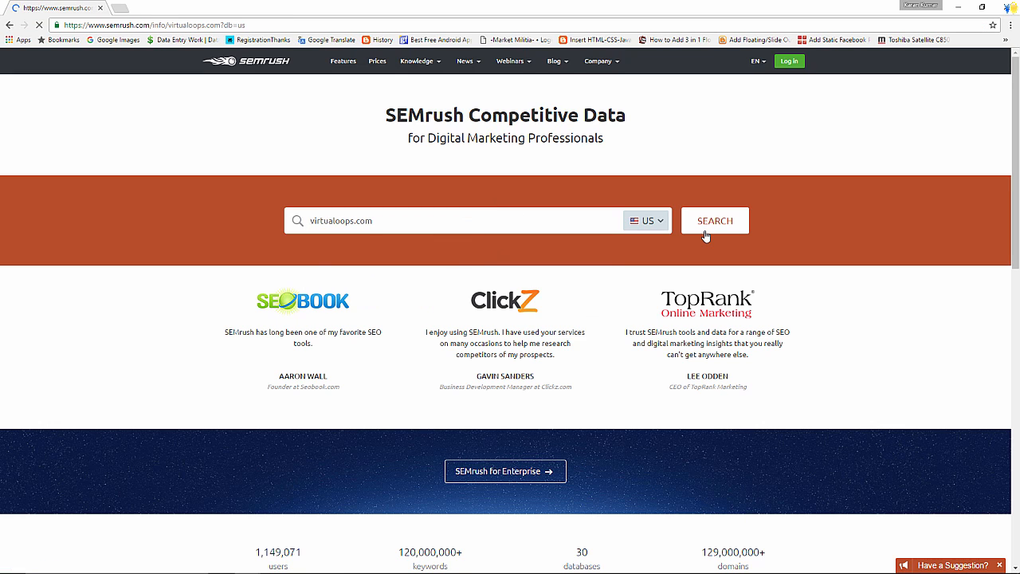
pyautogui.click(714, 220)
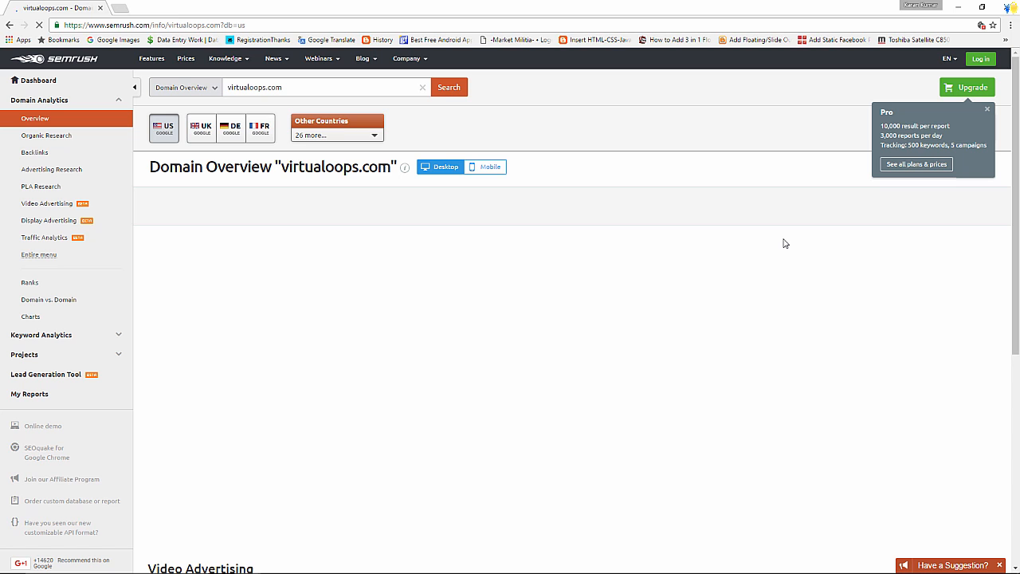
pyautogui.scroll(-3)
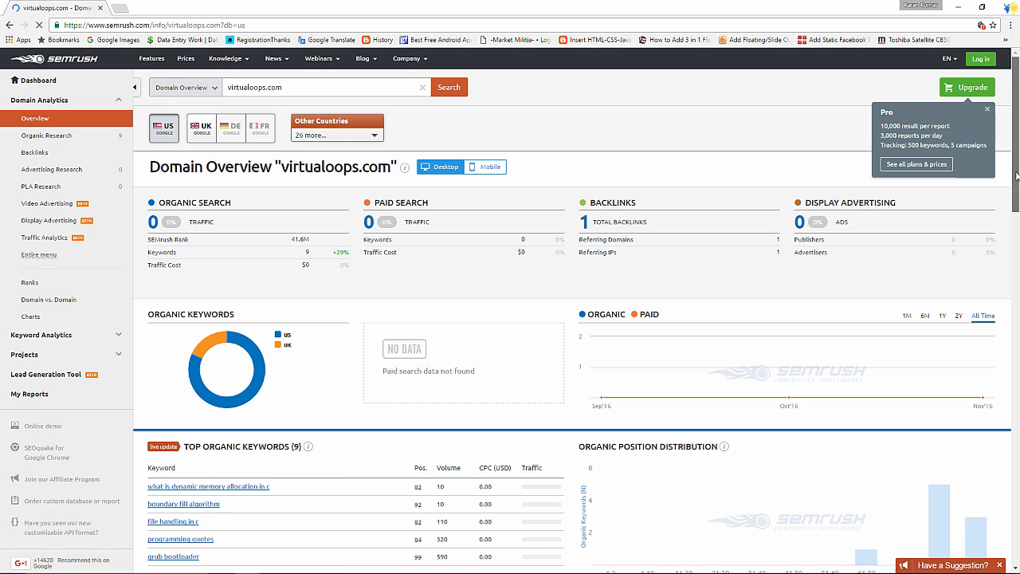
pyautogui.scroll(-3)
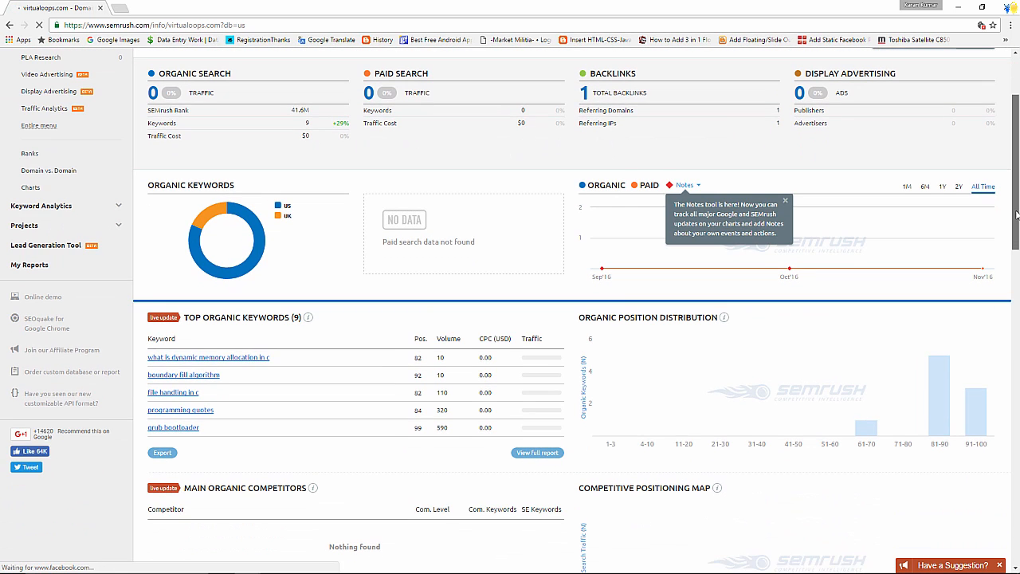
pyautogui.scroll(-3)
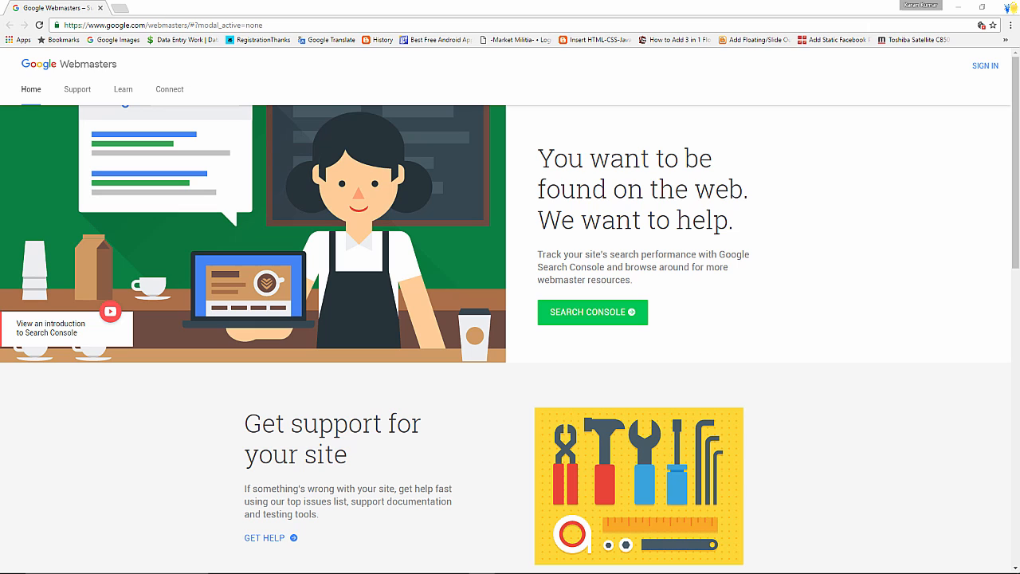
pyautogui.moveTo(593, 311)
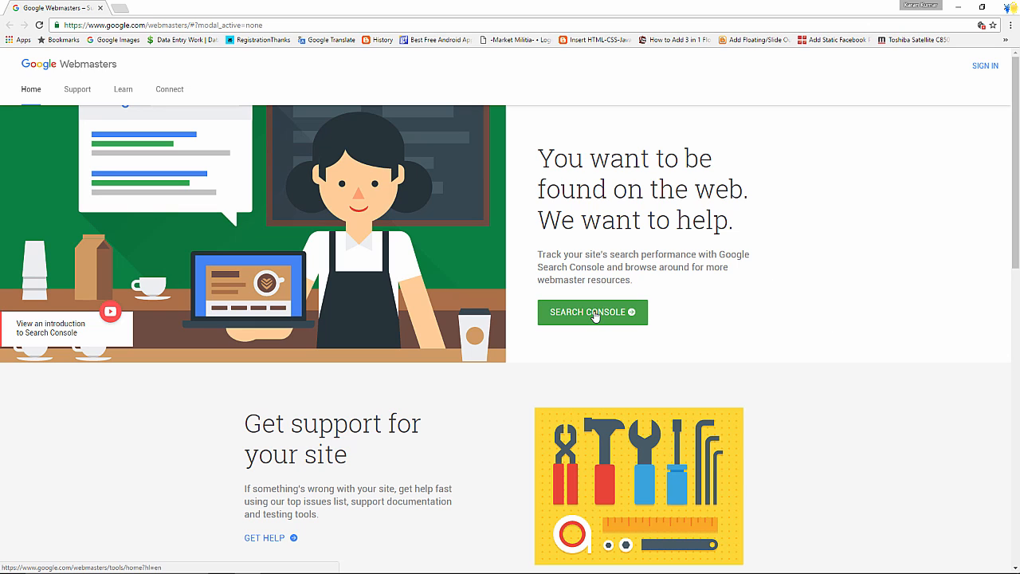
pyautogui.click(592, 312)
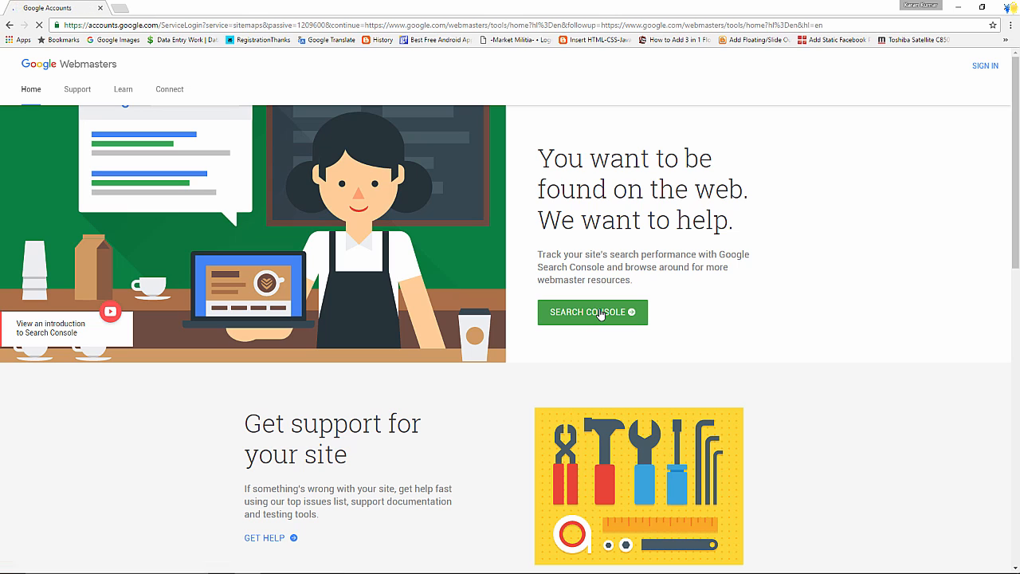
pyautogui.click(592, 312)
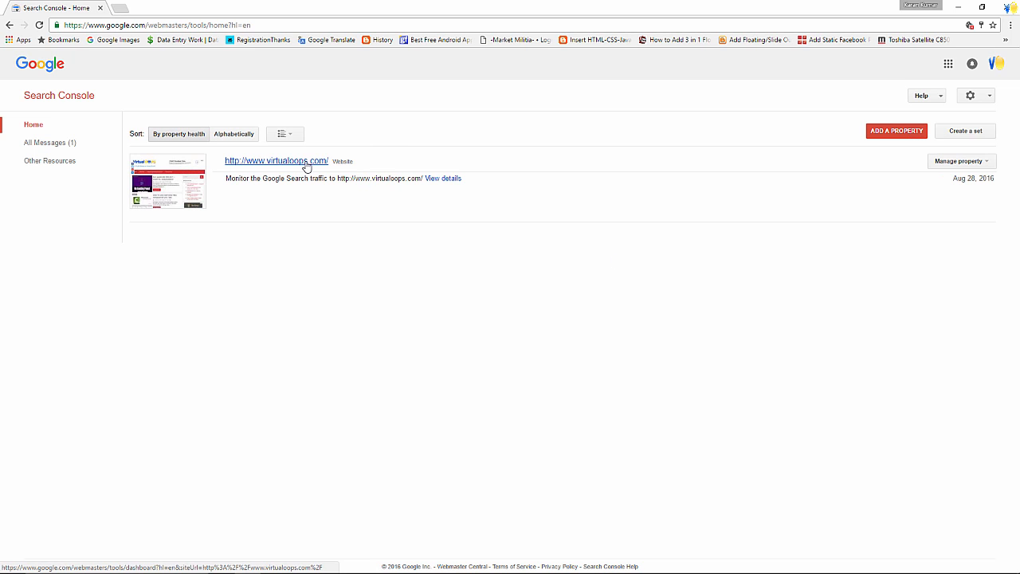
pyautogui.click(277, 160)
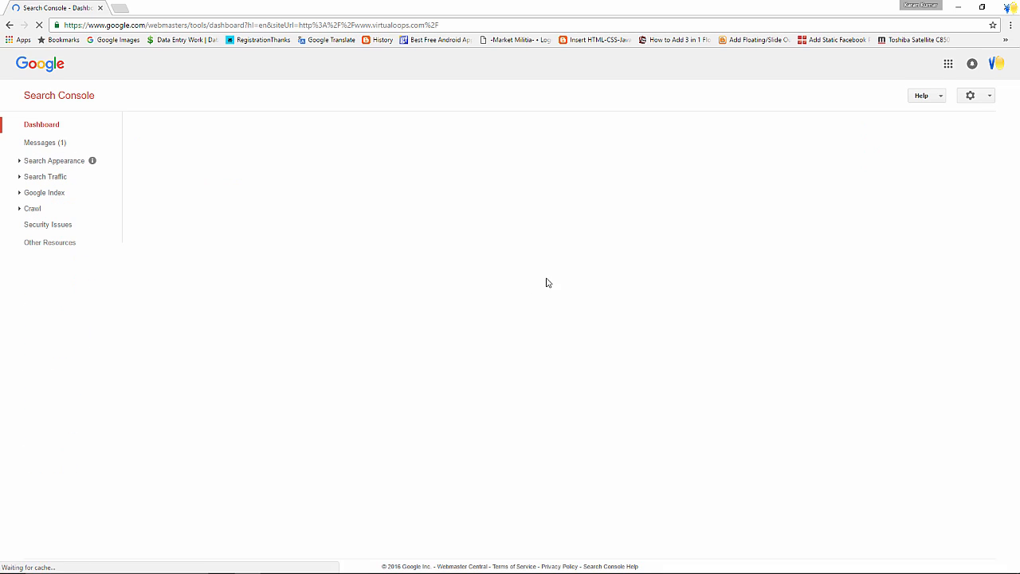